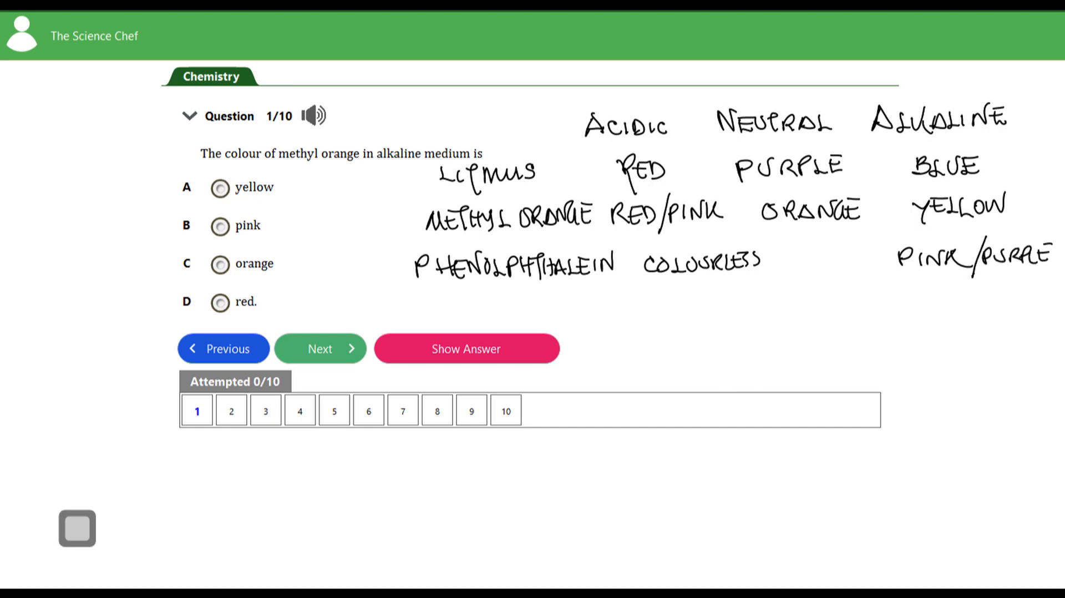
Write 'COLOURLESS (PALE PINK)' as phenolphthalein's neutral colour in the indicator chart
{"action": "type", "text": "c"}
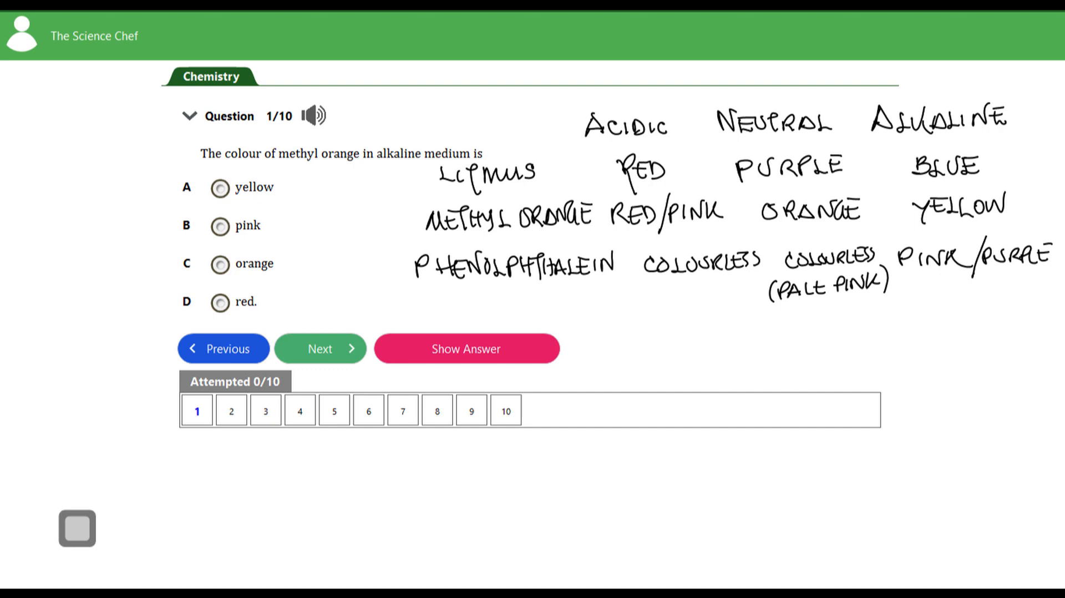
Record an answer choice for question 1 on indicator colours
{"action": "left_click", "coordinate": [320, 349]}
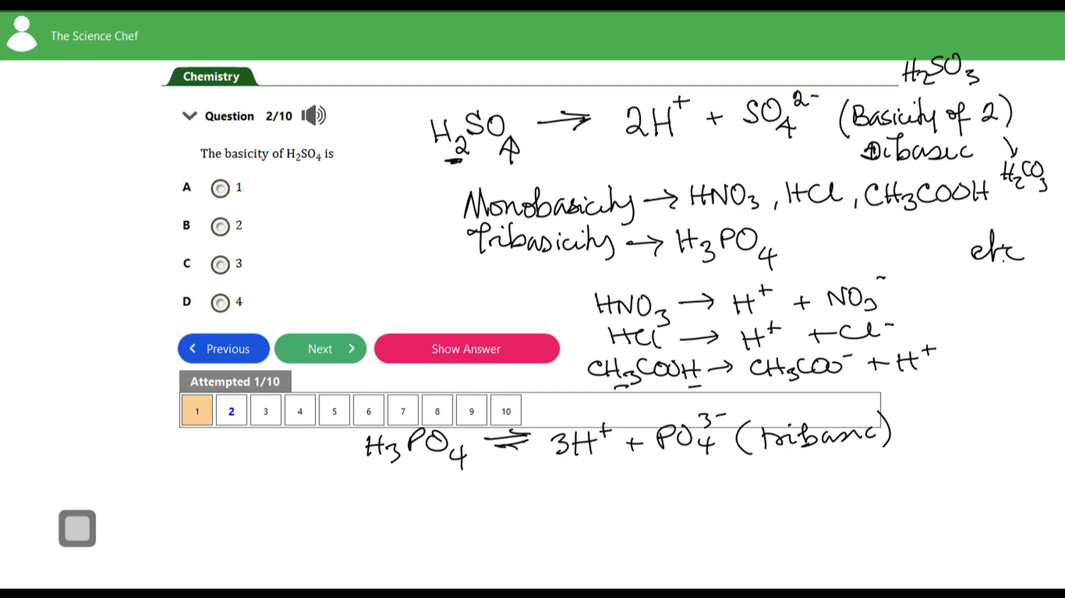
{"action": "left_click", "coordinate": [319, 348]}
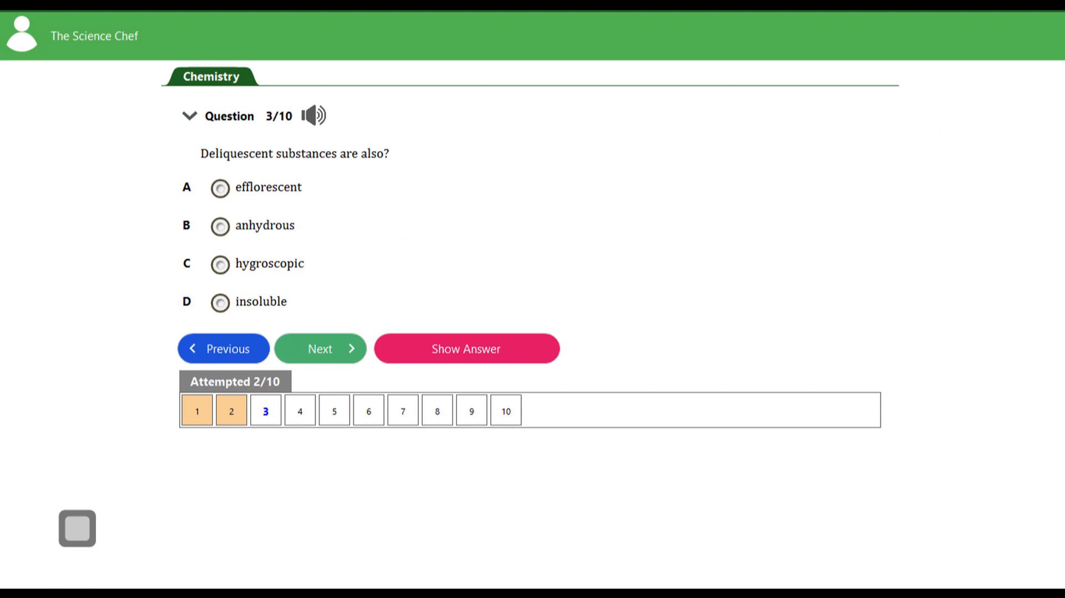
Select option C, hygroscopic, as the answer to question 3 on deliquescent substances
{"action": "left_click", "coordinate": [220, 264]}
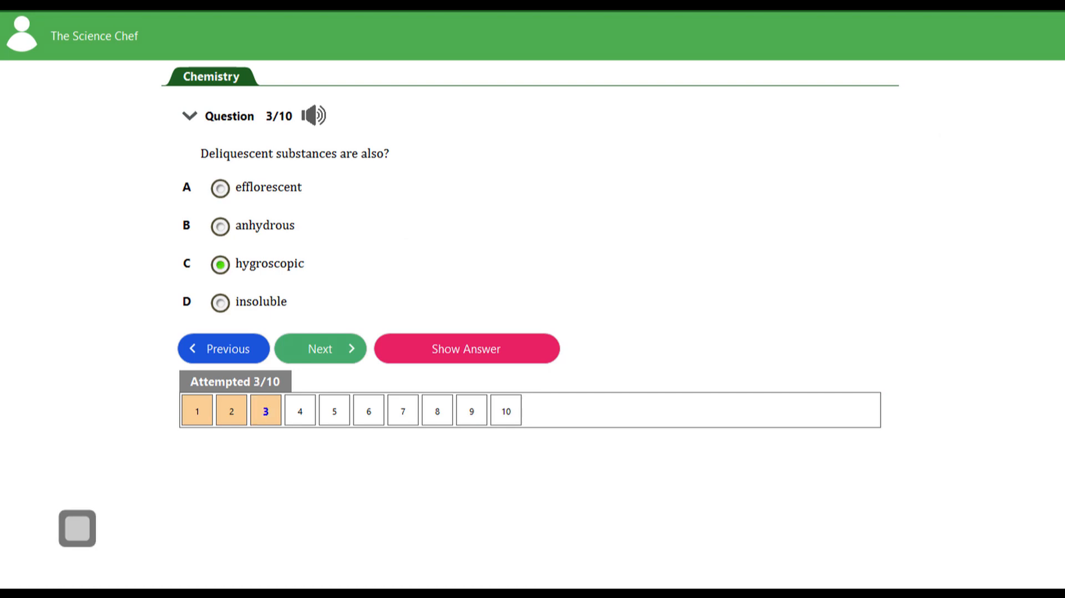
Advance to question 4 and answer -log10[H+] with option B, PH
{"action": "left_click", "coordinate": [319, 349]}
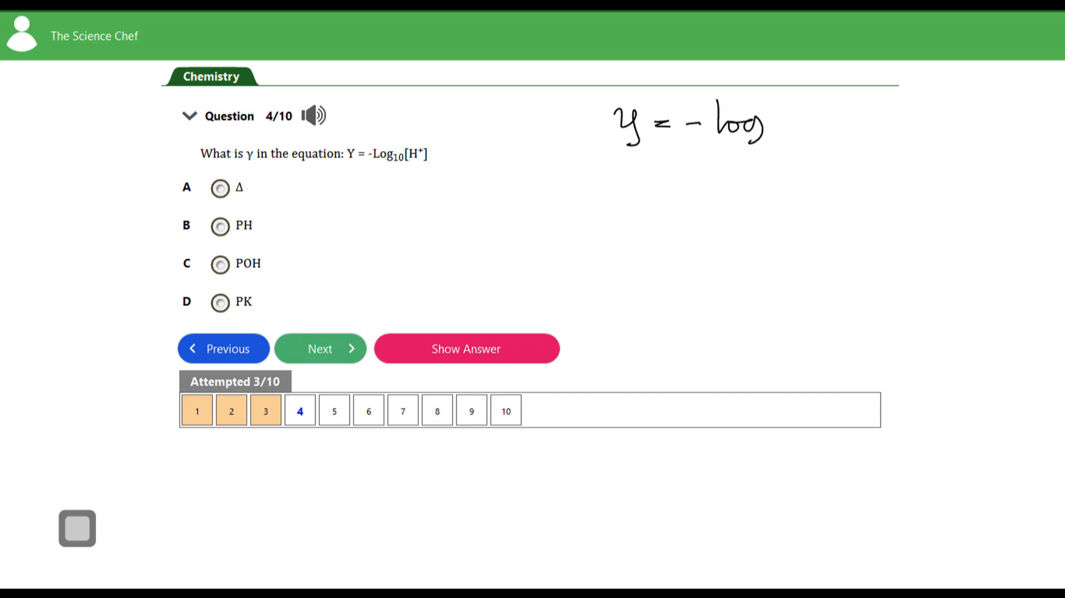
{"action": "mouse_move", "coordinate": [801, 116]}
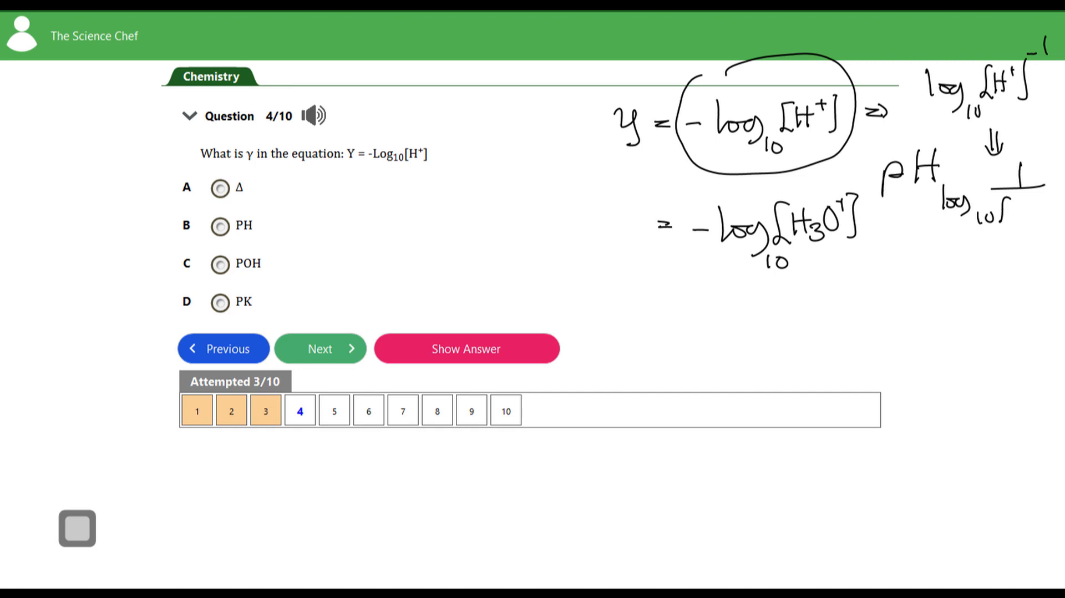
{"action": "mouse_move", "coordinate": [1018, 211]}
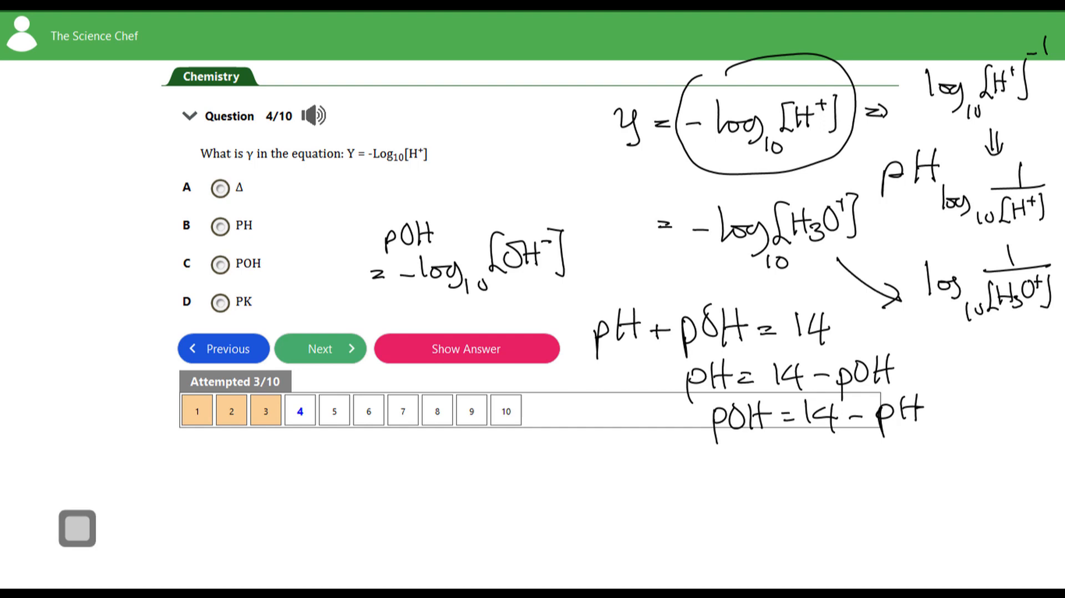
{"action": "left_click", "coordinate": [220, 225]}
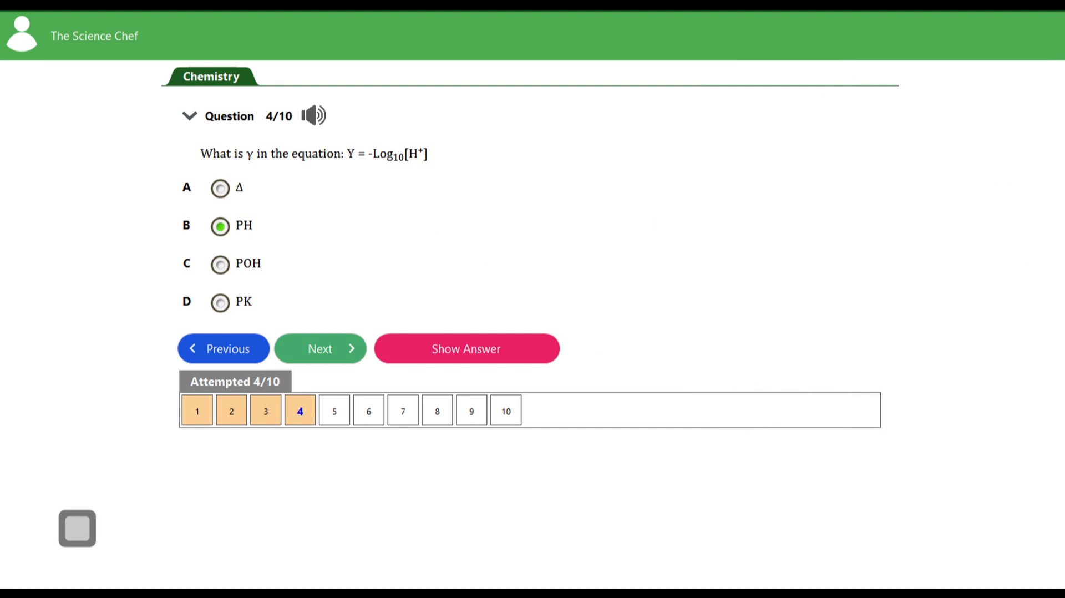
Advance to question 5 and answer the pH of 0.2M NaOH with option D, 12.7
{"action": "left_click", "coordinate": [319, 348]}
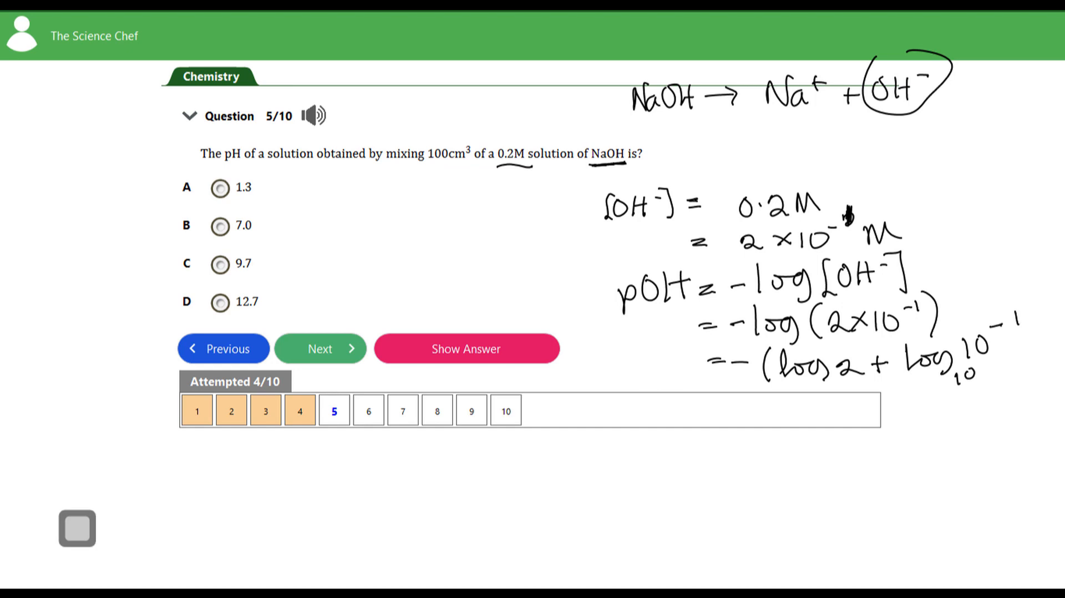
{"action": "mouse_move", "coordinate": [816, 313]}
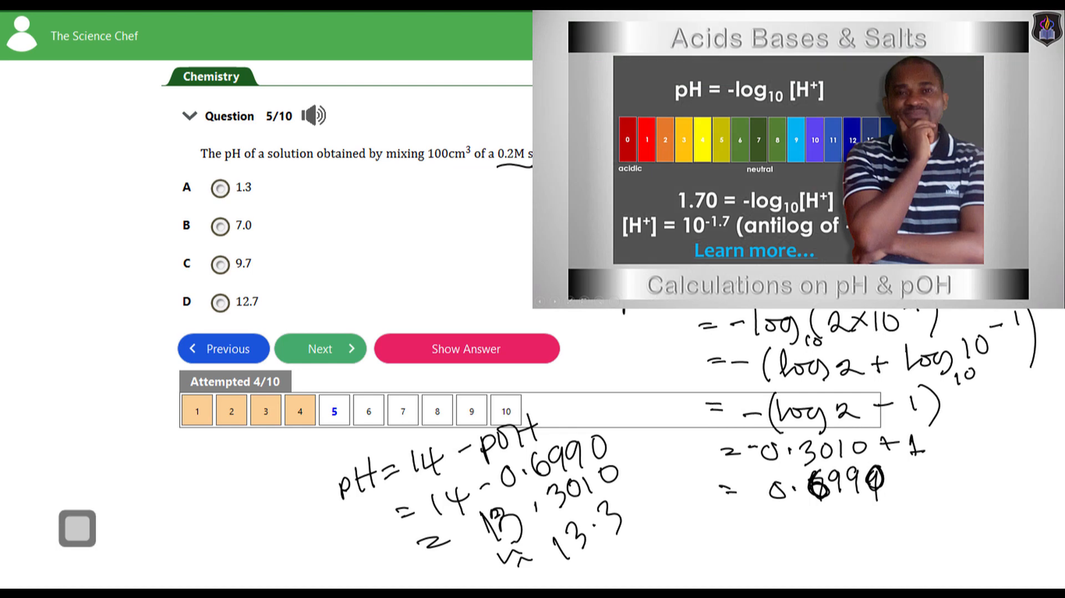
{"action": "left_click", "coordinate": [219, 302]}
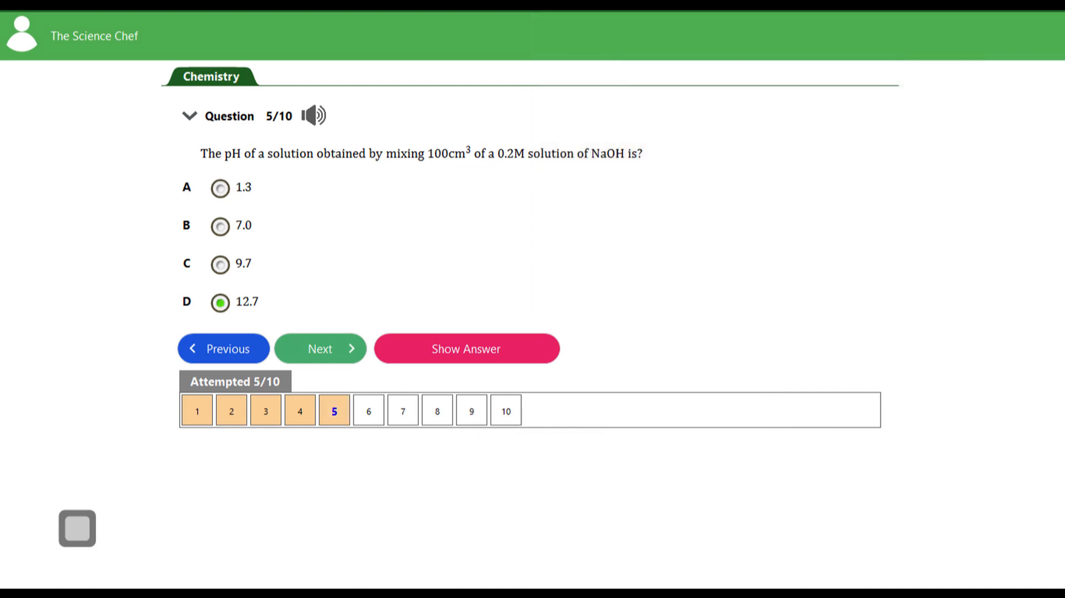
Advance past question 6 on hygroscopic substances to question 7 on acids
{"action": "left_click", "coordinate": [320, 349]}
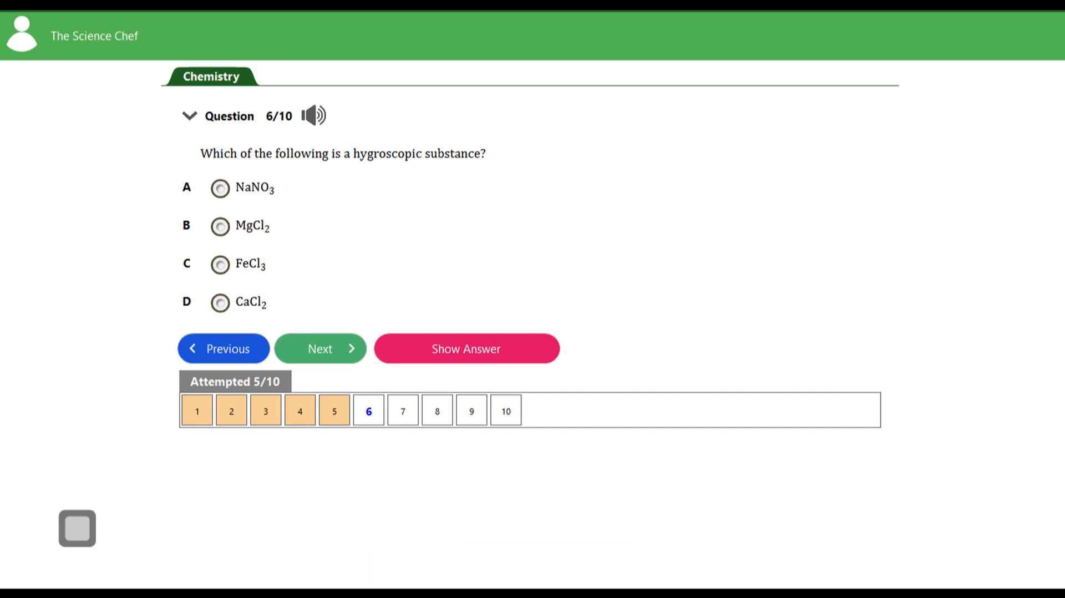
{"action": "left_click", "coordinate": [320, 349]}
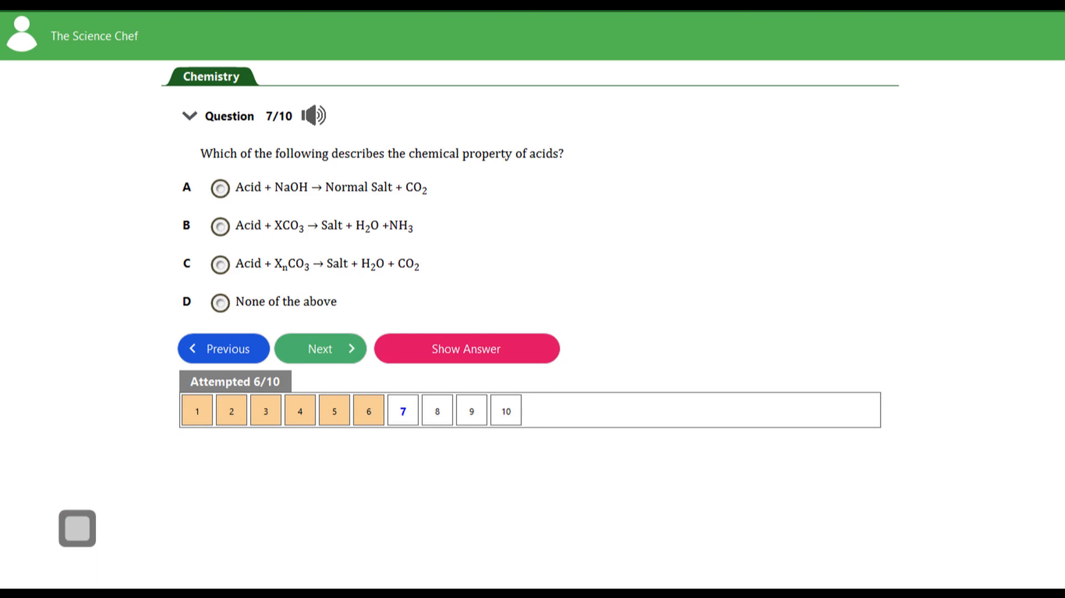
Advance from question 7 to question 8 on neutralization
{"action": "left_click", "coordinate": [319, 349]}
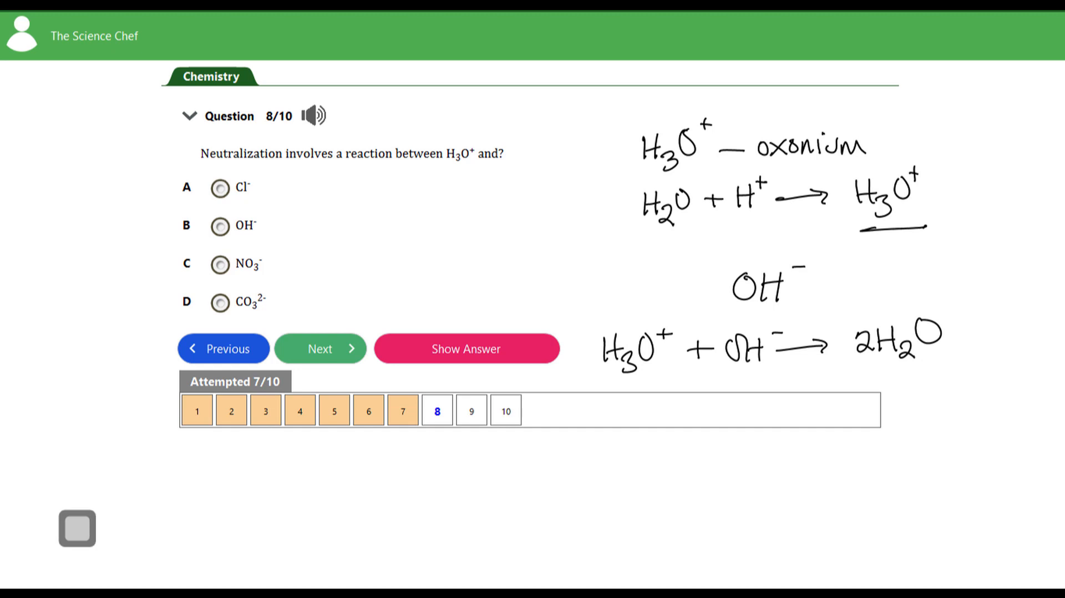
Clear the notes, answer question 8 with OH⁻ and advance to question 9
{"action": "left_click", "coordinate": [220, 226]}
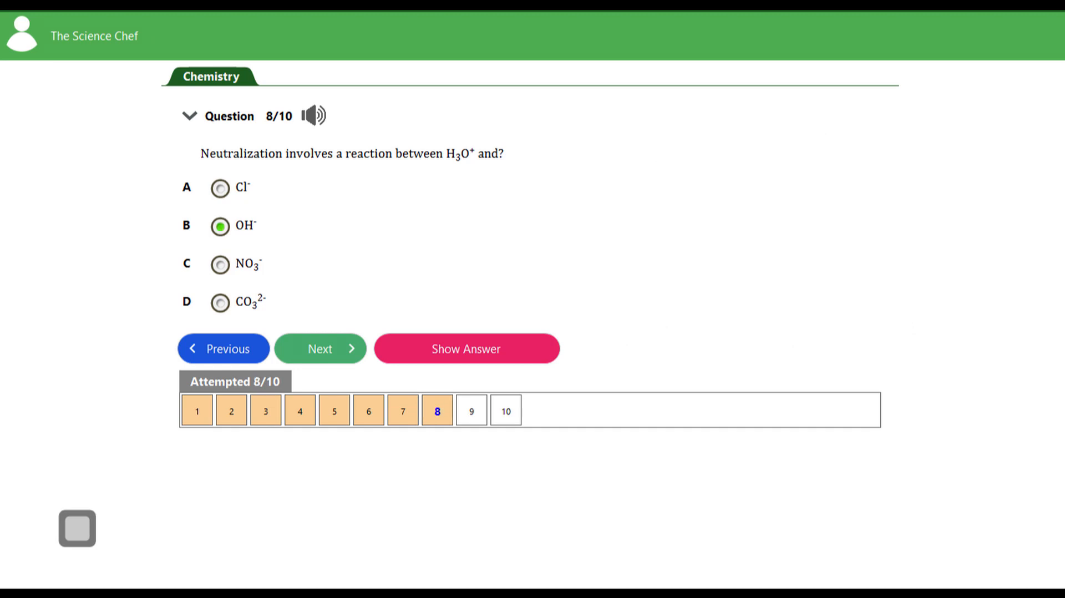
{"action": "left_click", "coordinate": [320, 348]}
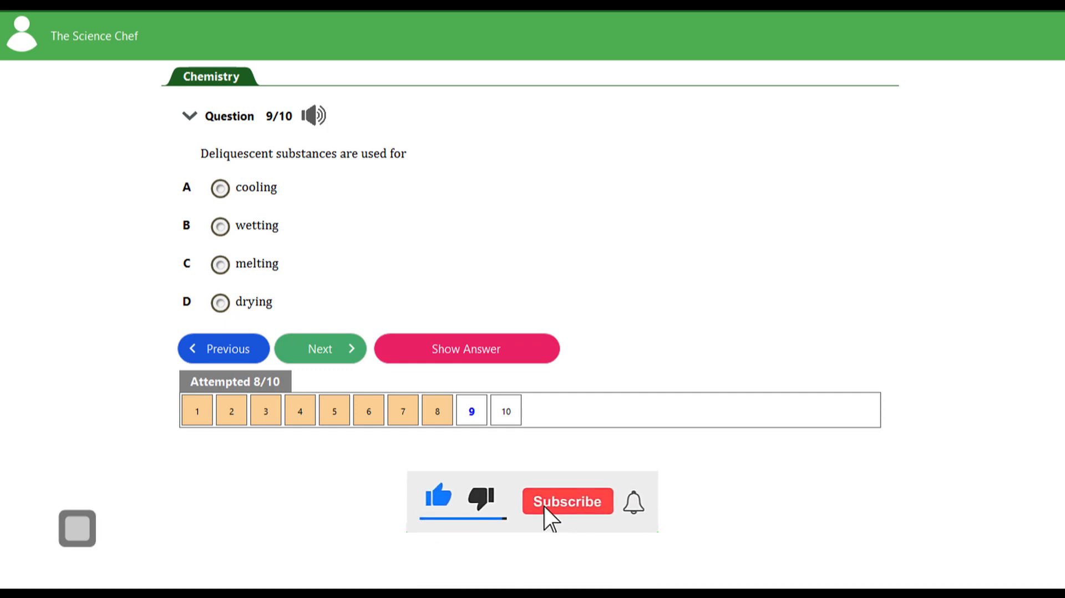
{"action": "left_click", "coordinate": [567, 501]}
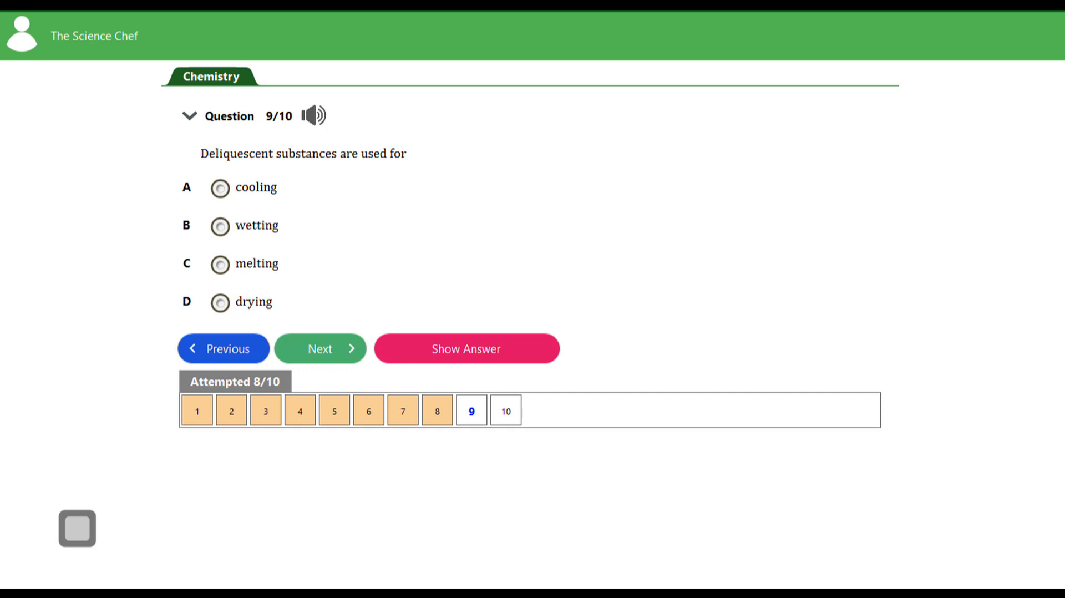
{"action": "left_click", "coordinate": [319, 348]}
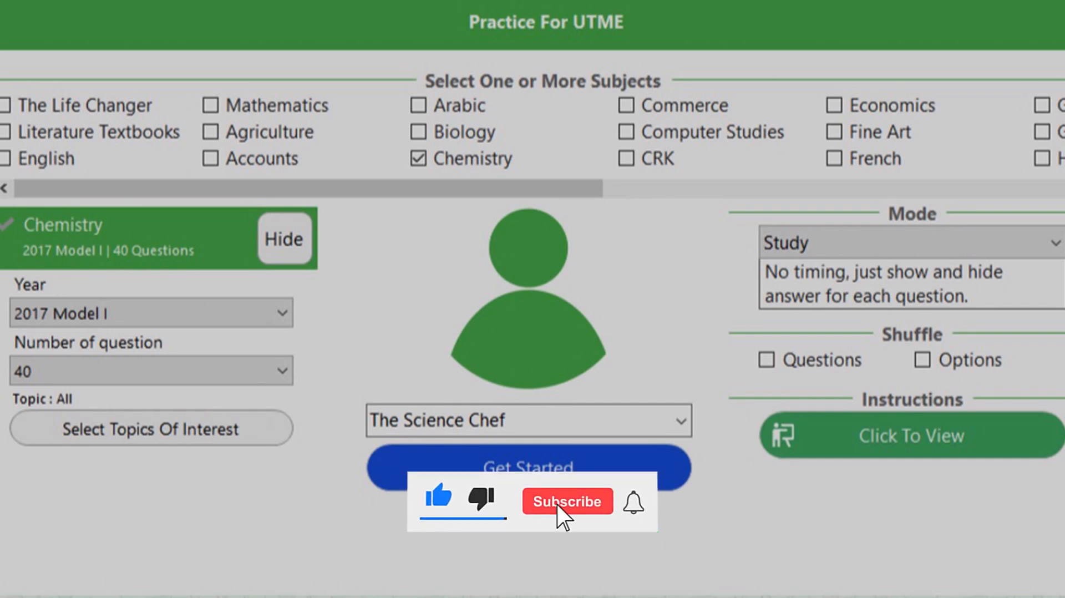
Exit the quiz back to the UTME practice setup with Chemistry 2017 selected
{"action": "left_click", "coordinate": [567, 500]}
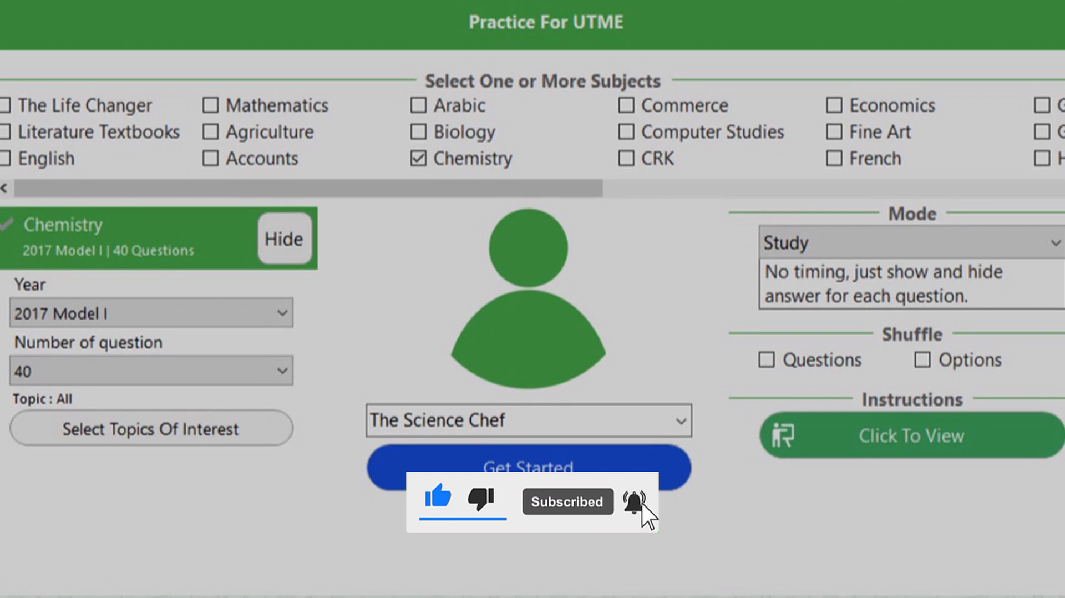